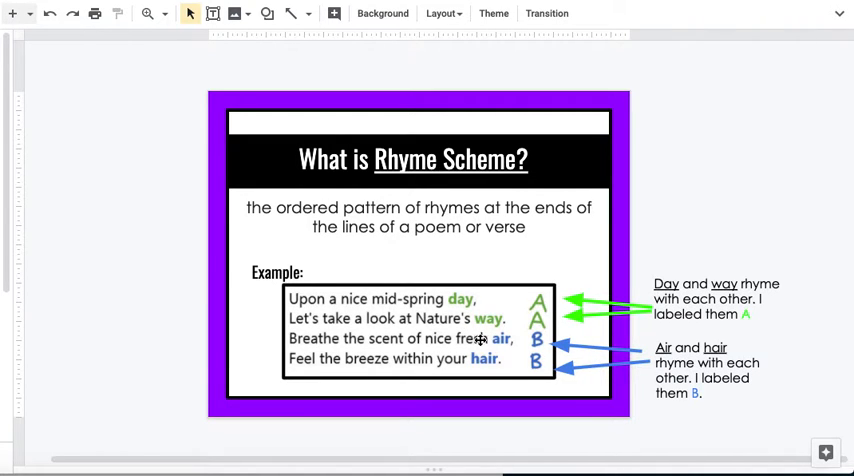
{"action": "mouse_move", "coordinate": [465, 358]}
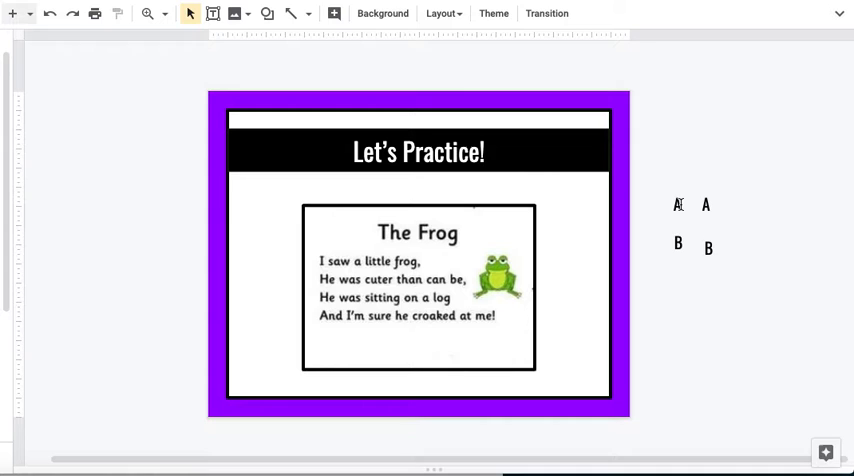
- Position the A, B and A rhyme labels after 'frog', line 2 and 'log' in the poem
{"action": "left_click", "coordinate": [678, 204]}
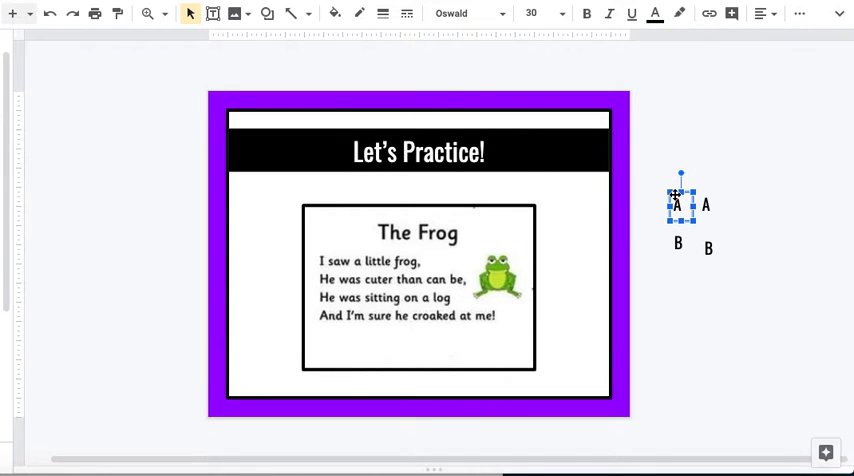
{"action": "left_click_drag", "start_coordinate": [680, 204], "coordinate": [428, 262]}
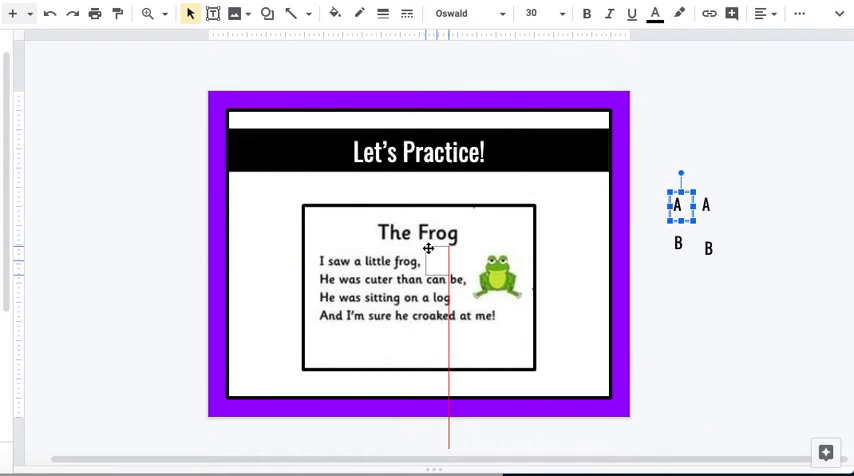
{"action": "left_click_drag", "start_coordinate": [681, 205], "coordinate": [435, 260]}
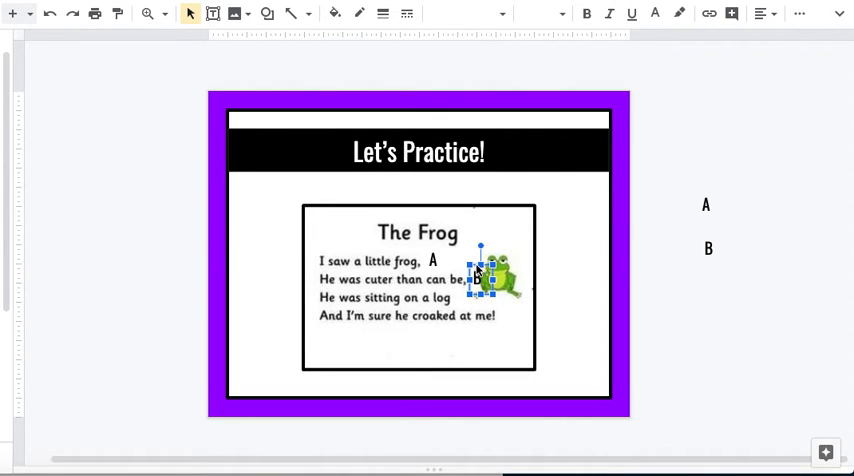
{"action": "left_click", "coordinate": [674, 352]}
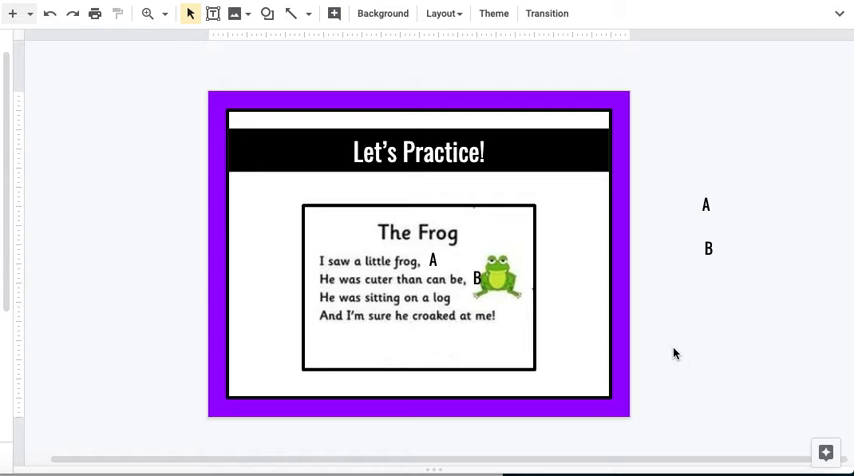
{"action": "mouse_move", "coordinate": [704, 208]}
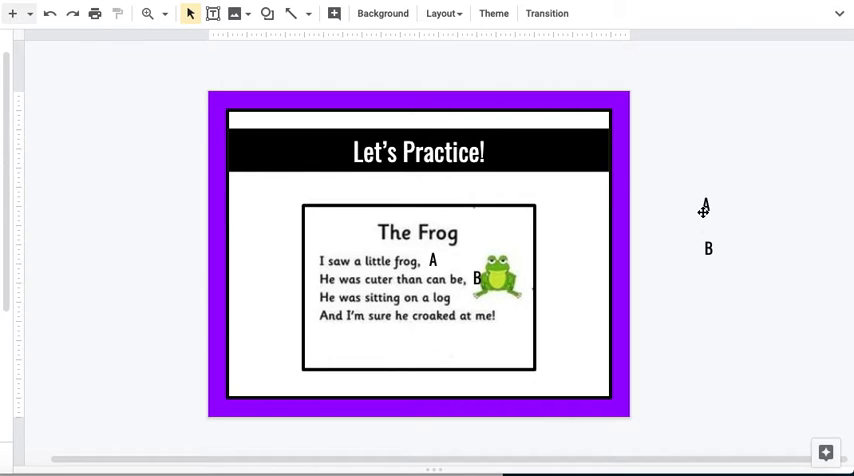
{"action": "left_click", "coordinate": [705, 204]}
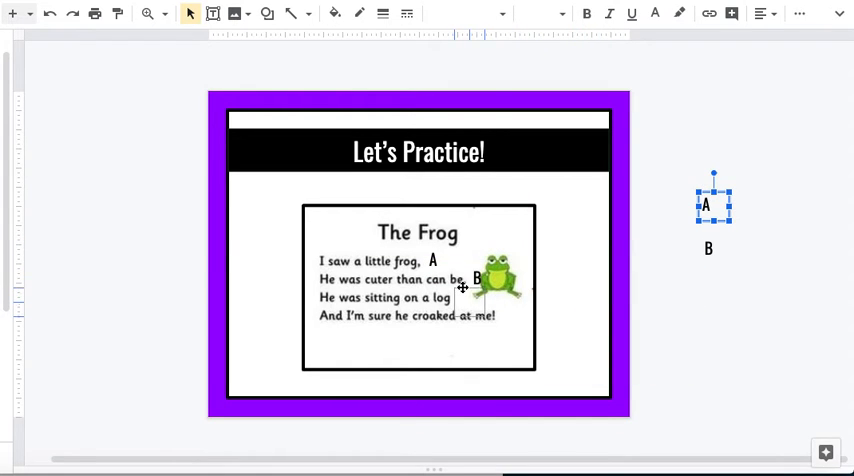
{"action": "left_click_drag", "start_coordinate": [713, 203], "coordinate": [470, 300]}
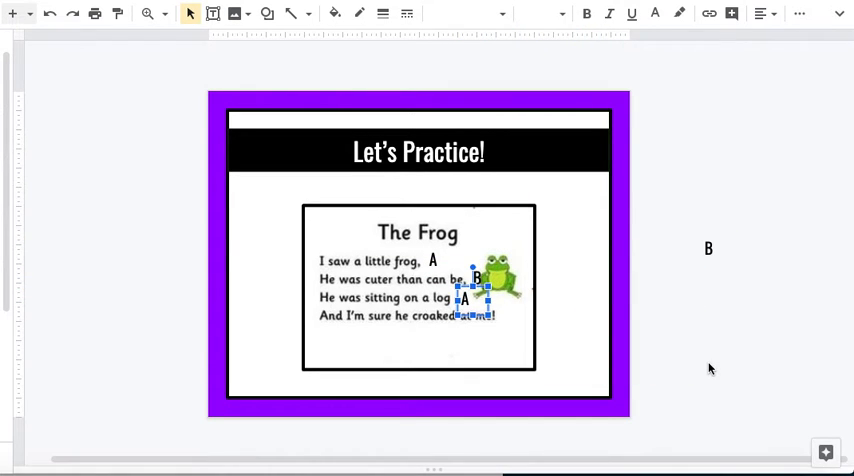
{"action": "left_click", "coordinate": [557, 364]}
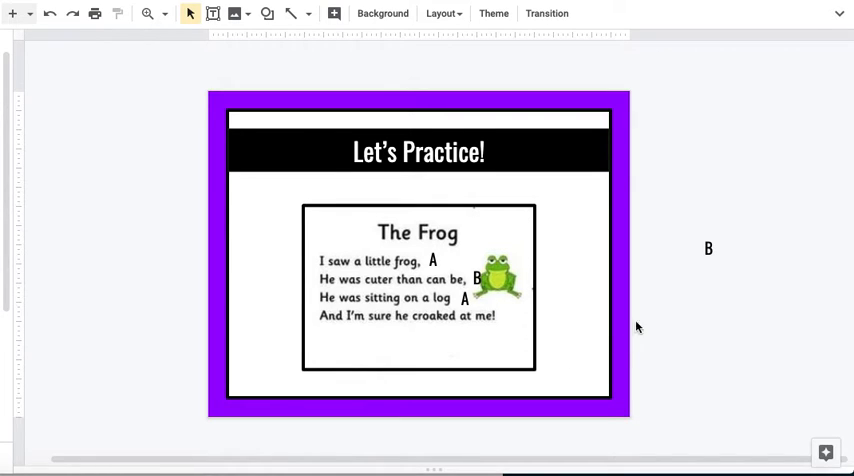
{"action": "left_click", "coordinate": [708, 248]}
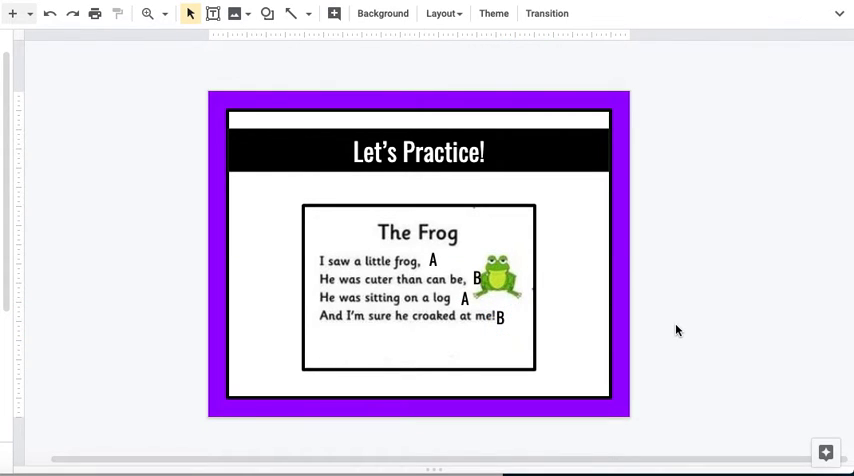
{"action": "mouse_move", "coordinate": [460, 250]}
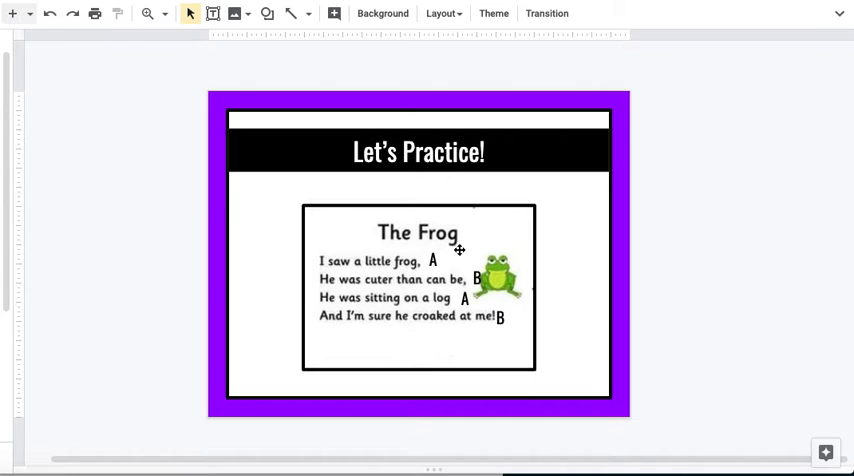
{"action": "mouse_move", "coordinate": [478, 300]}
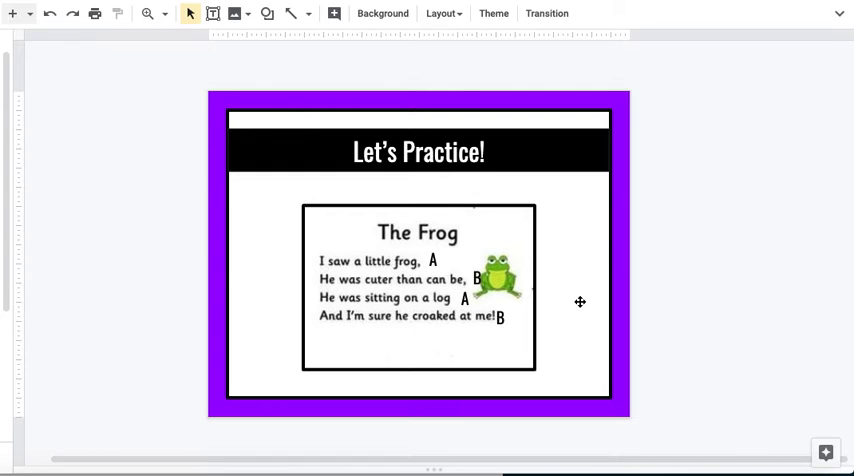
{"action": "mouse_move", "coordinate": [37, 395]}
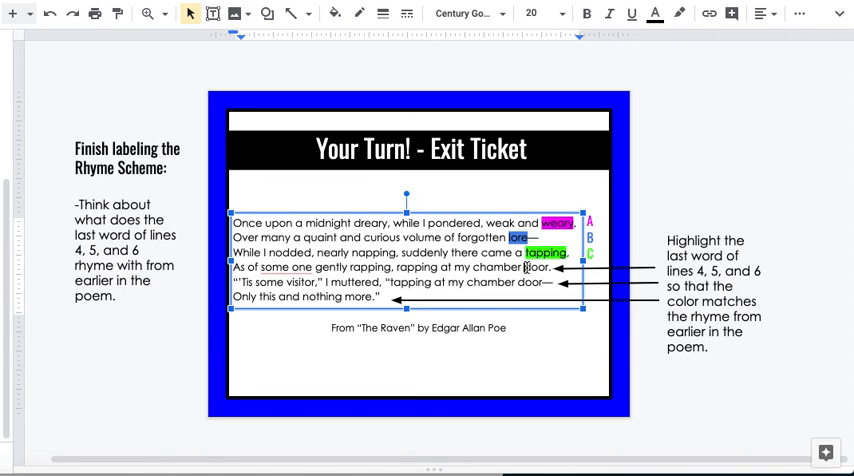
- Select 'door' at the end of Raven line 4 and show the highlight colour options
{"action": "double_click", "coordinate": [538, 267]}
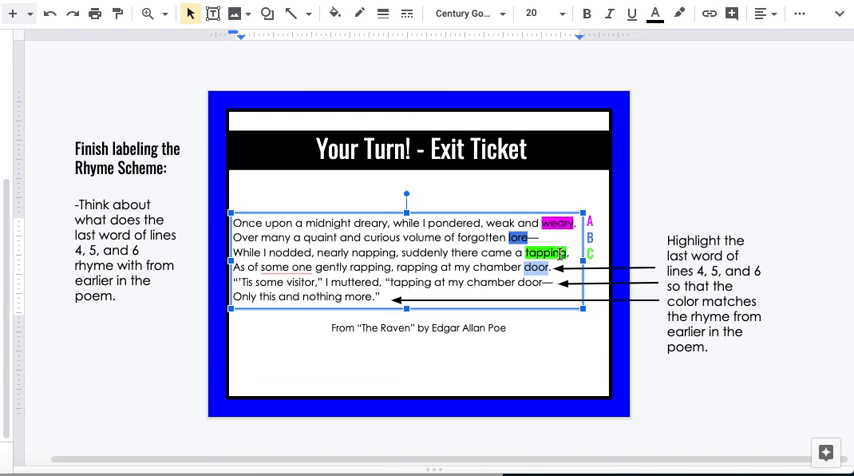
{"action": "mouse_move", "coordinate": [680, 13]}
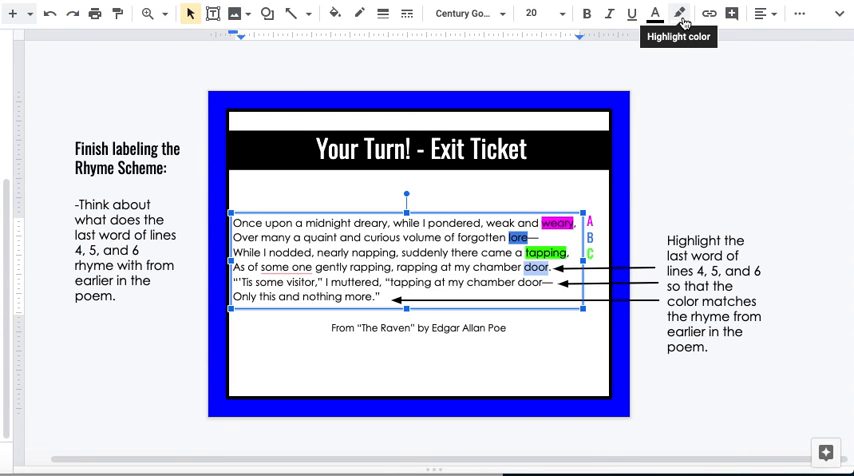
{"action": "left_click", "coordinate": [679, 13]}
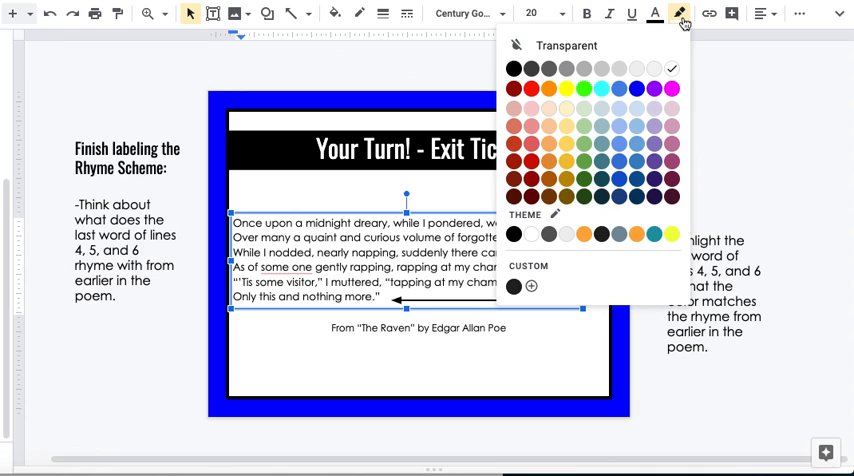